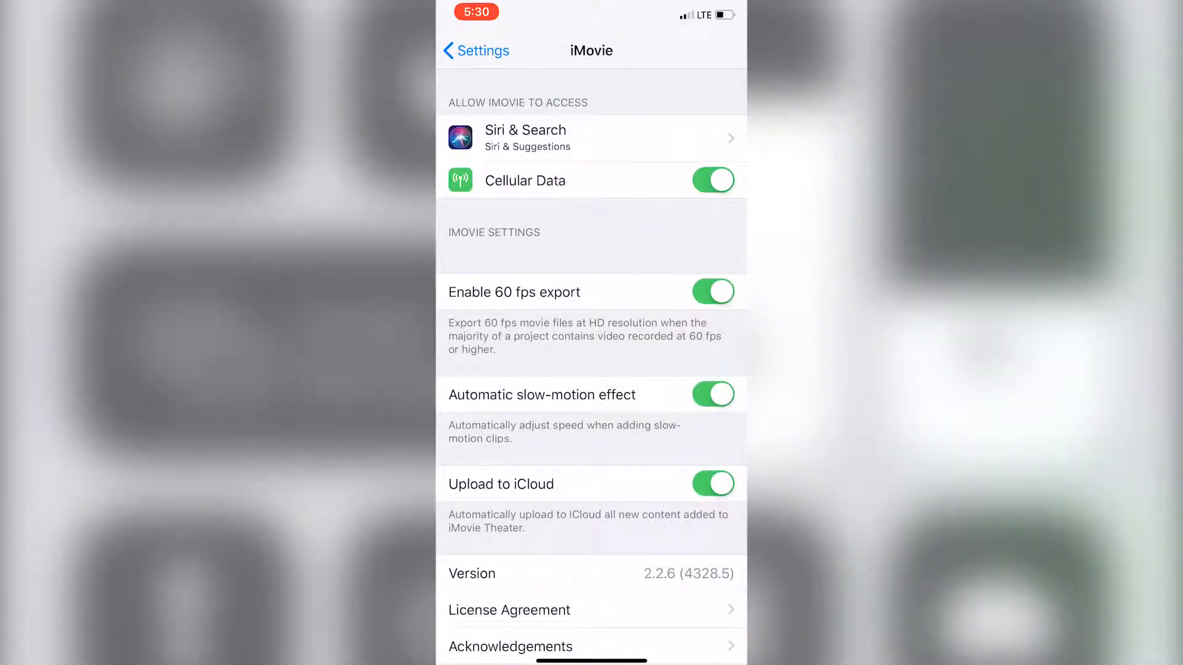
{"action": "left_click", "coordinate": [713, 292]}
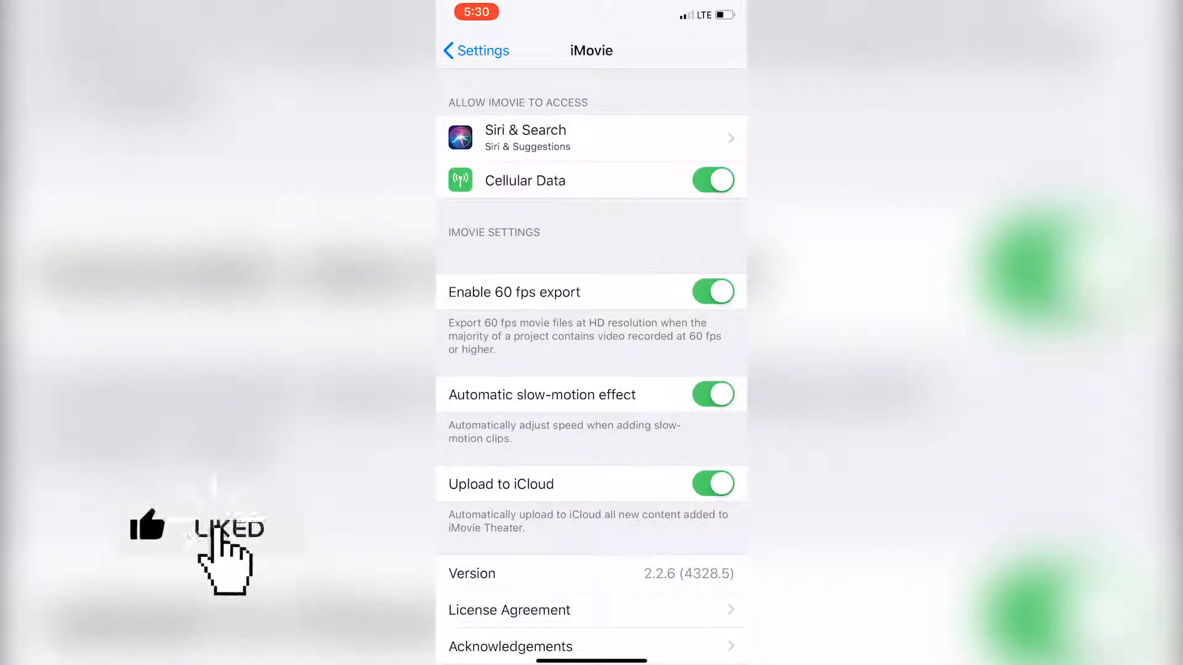
{"action": "left_click", "coordinate": [711, 292]}
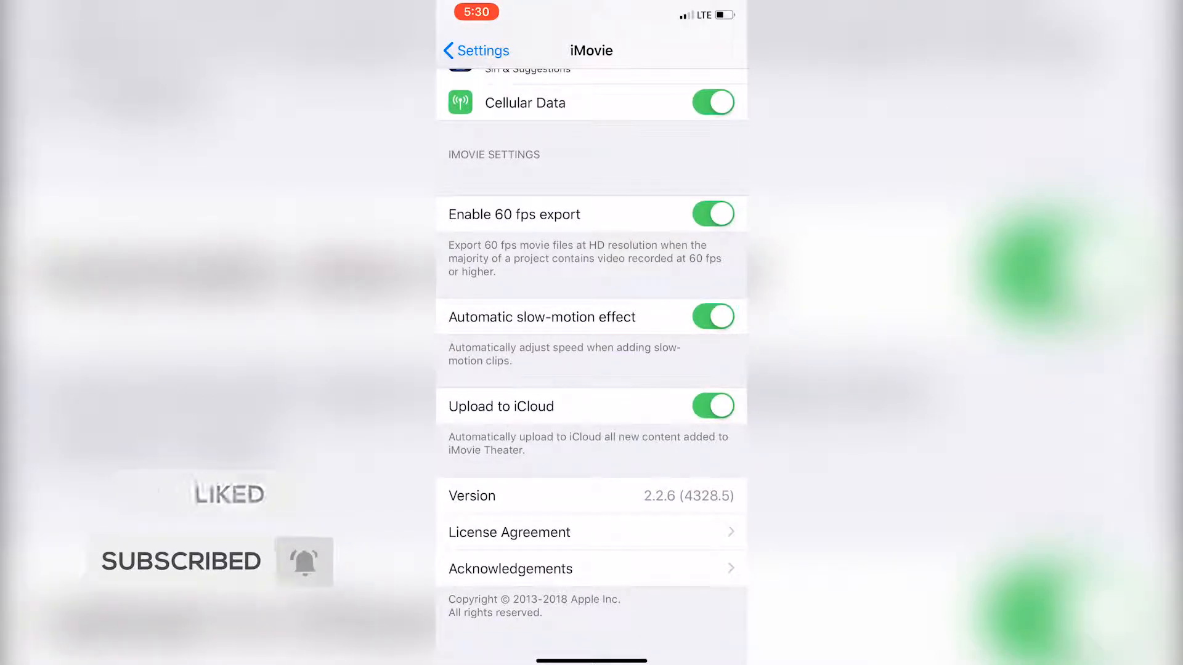
{"action": "scroll", "scroll_direction": "down", "scroll_amount": 3}
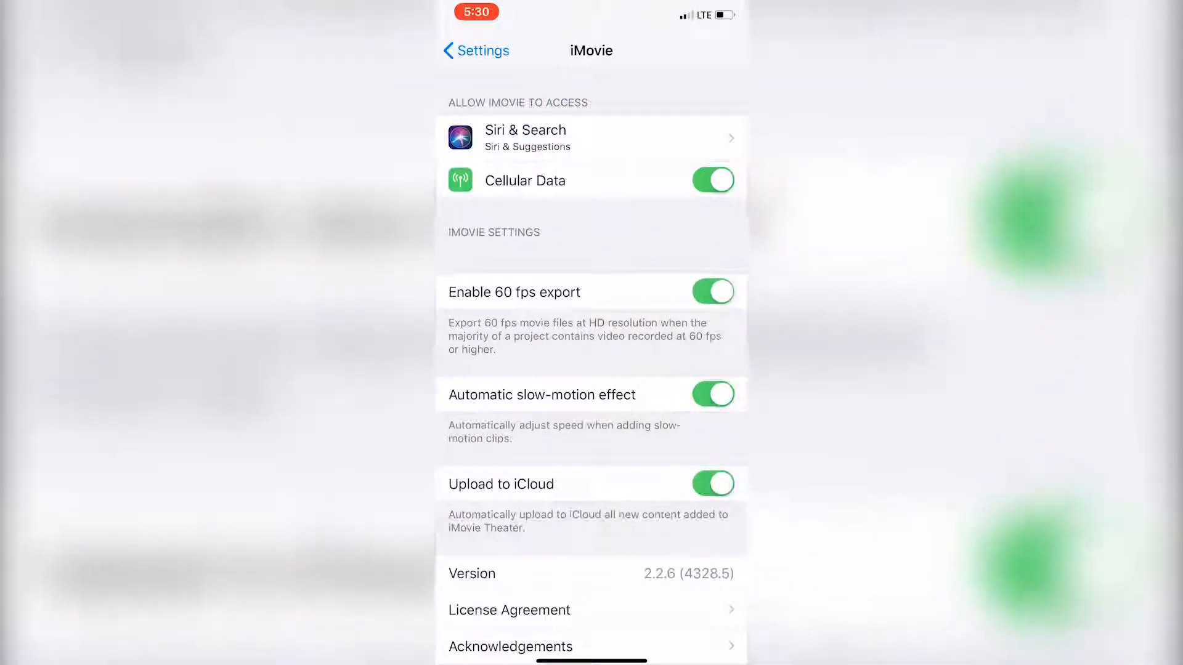
{"action": "scroll", "scroll_direction": "down", "scroll_amount": 3}
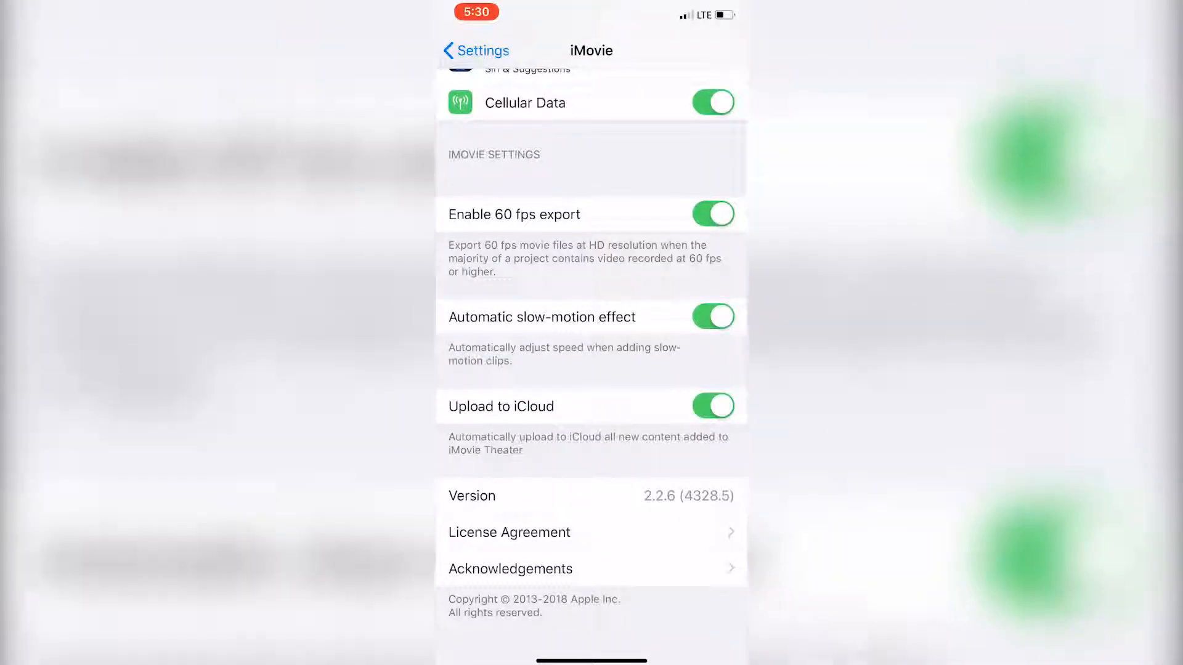